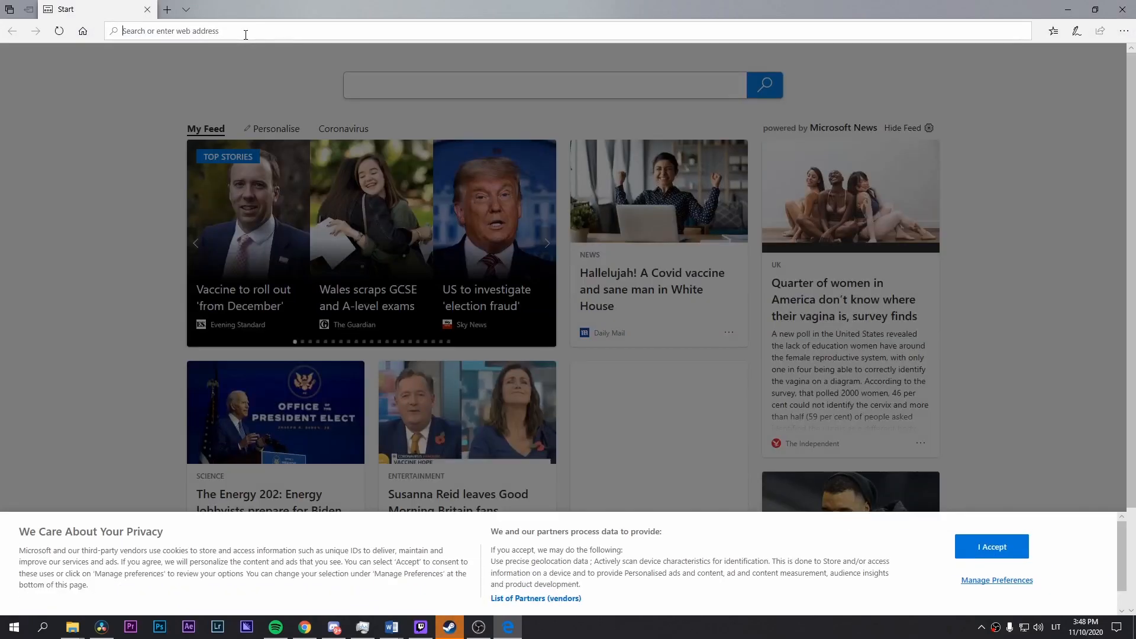
Search Bing for 'present word spelling' and open the Spellzone English spelling dictionary result
{"action": "type", "text": "present w"}
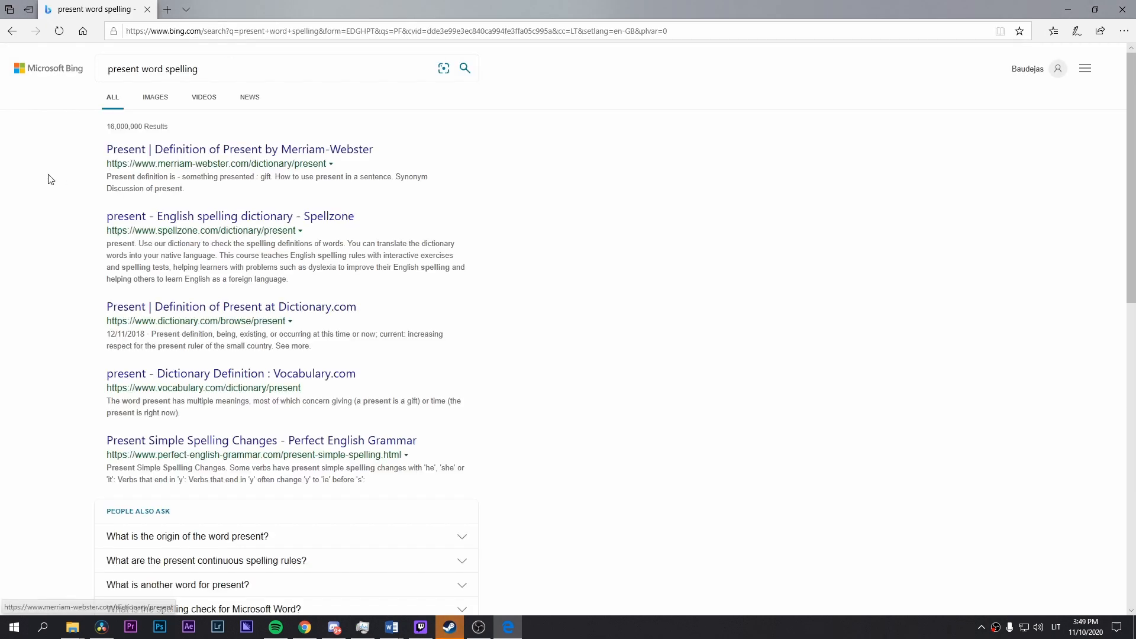
{"action": "left_click", "coordinate": [231, 216]}
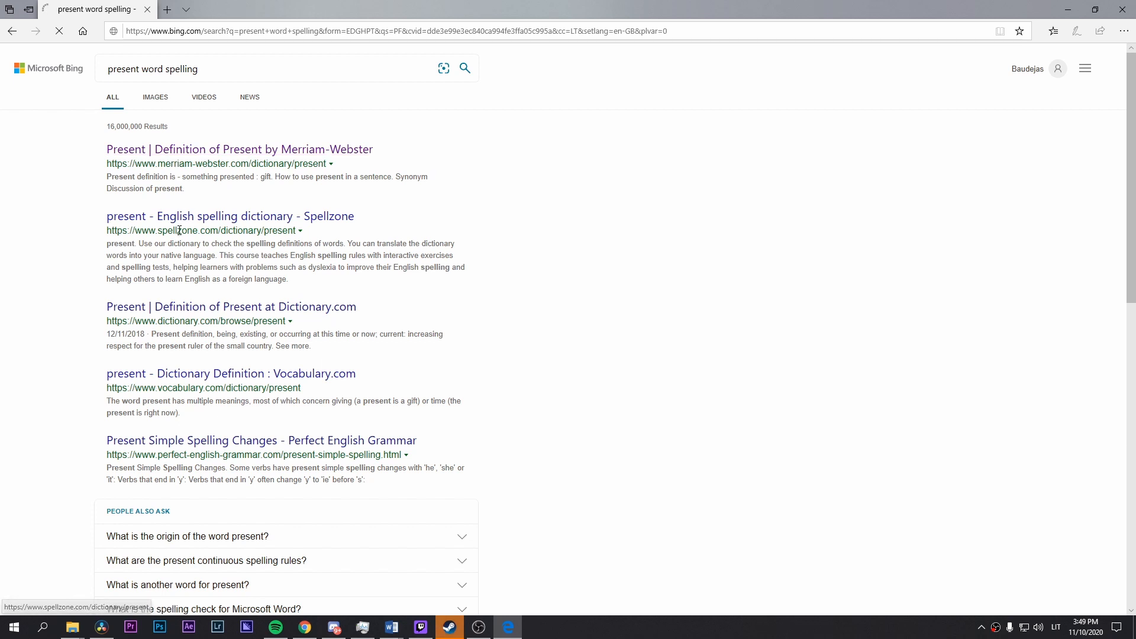